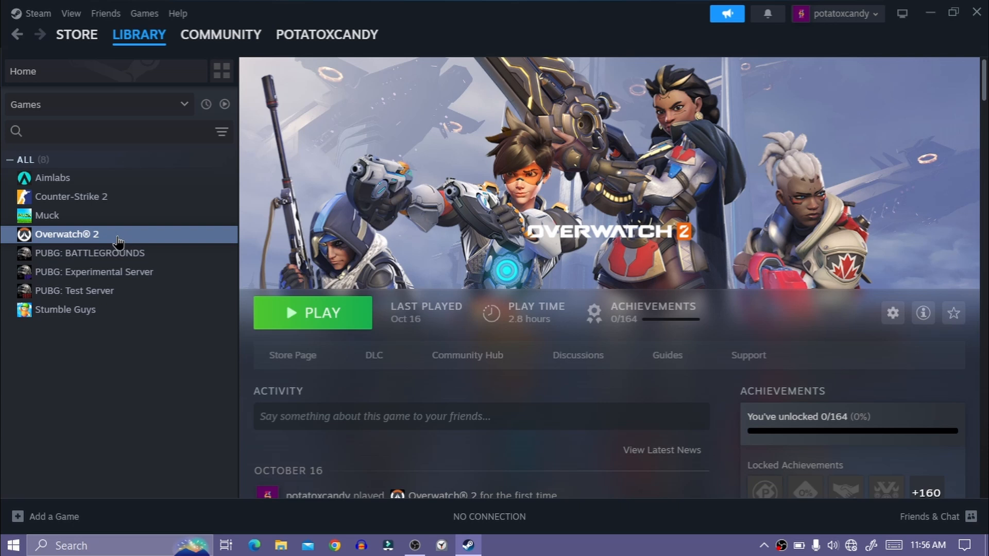
Browse Overwatch 2's local files from its library menu and bring up actions for the selected game files
right_click(67, 234)
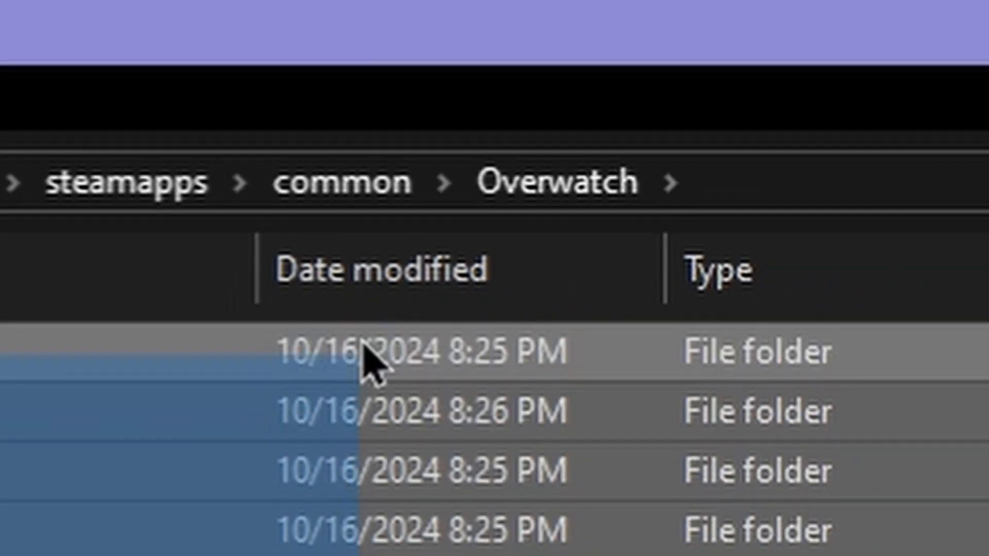
right_click(121, 74)
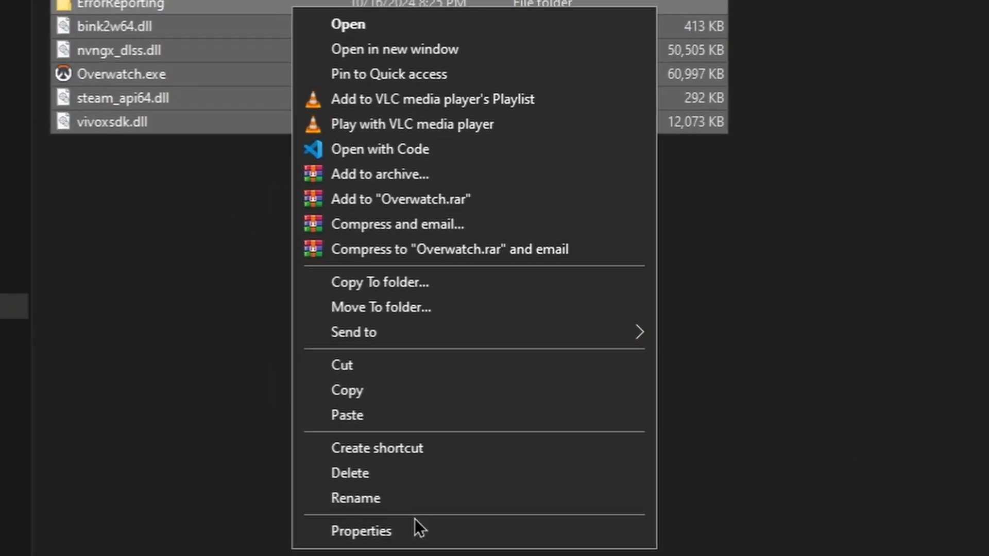
left_click(360, 531)
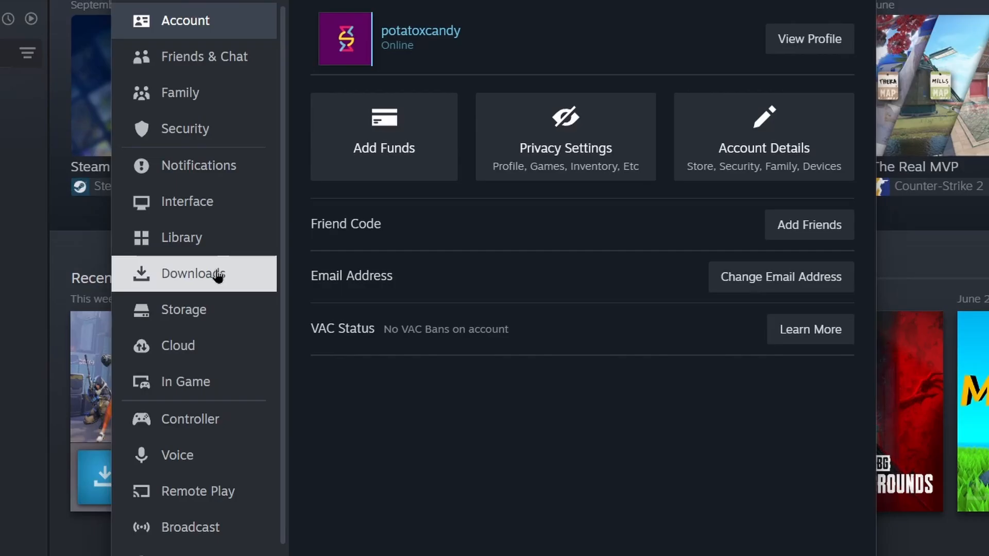
Show the Downloads page of Steam's settings
left_click(186, 310)
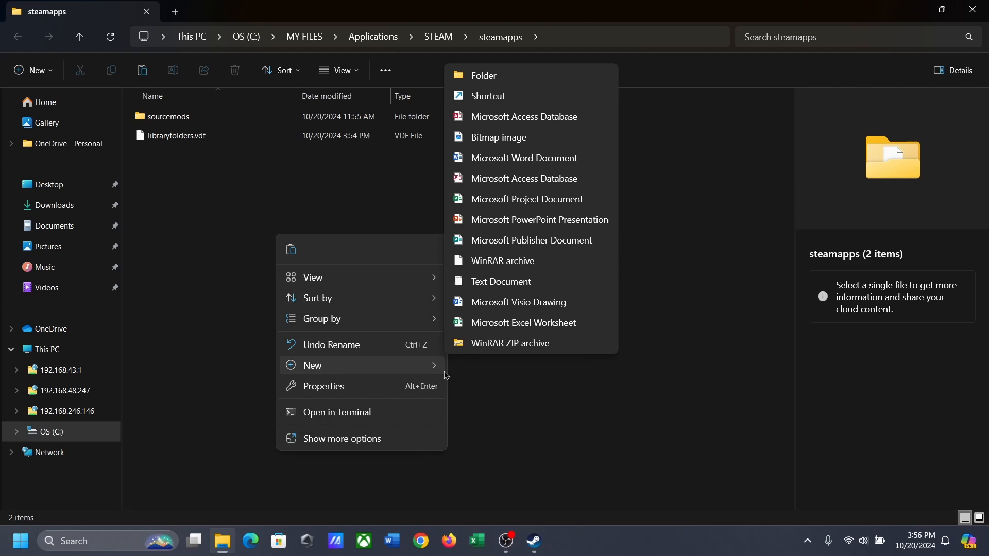
Create a folder named common inside steamapps and paste the copied game files into it
left_click(483, 76)
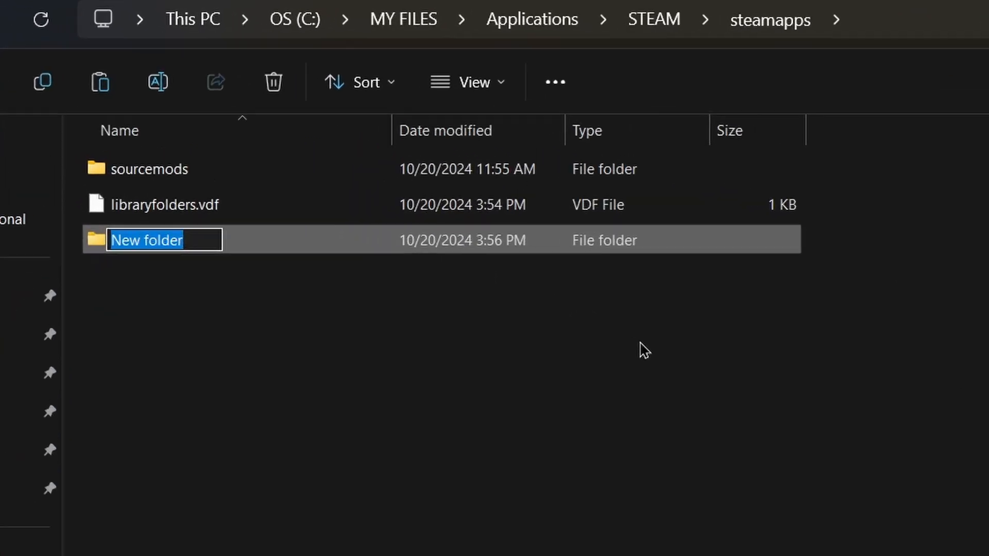
type("common")
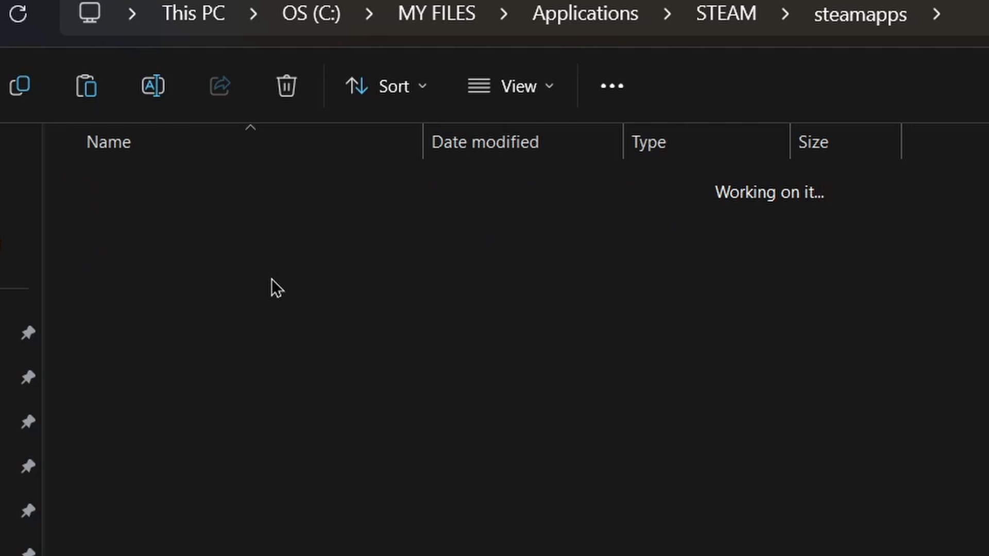
right_click(274, 288)
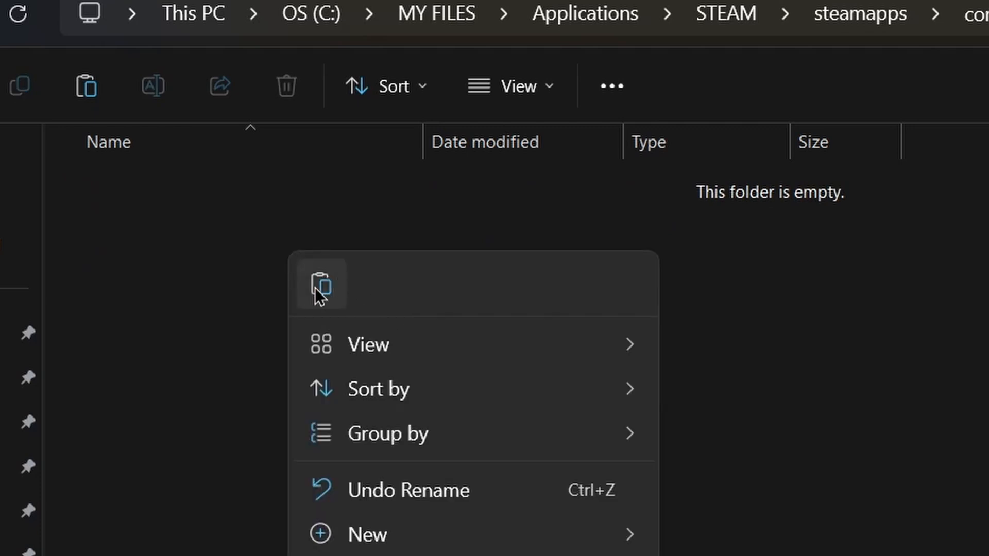
left_click(533, 541)
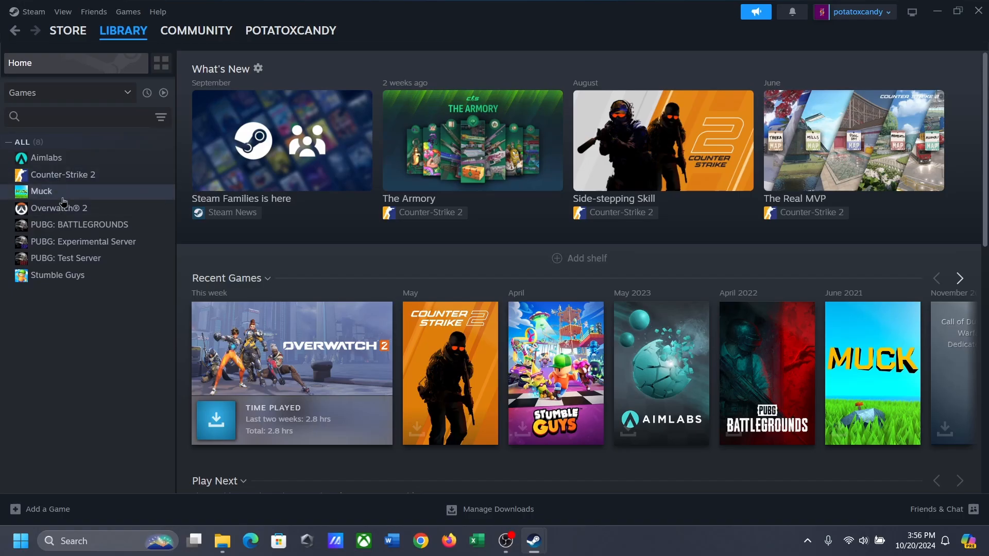
Bring up Overwatch 2's install options in Steam and open the Over Watch 2 folder inside common
left_click(60, 208)
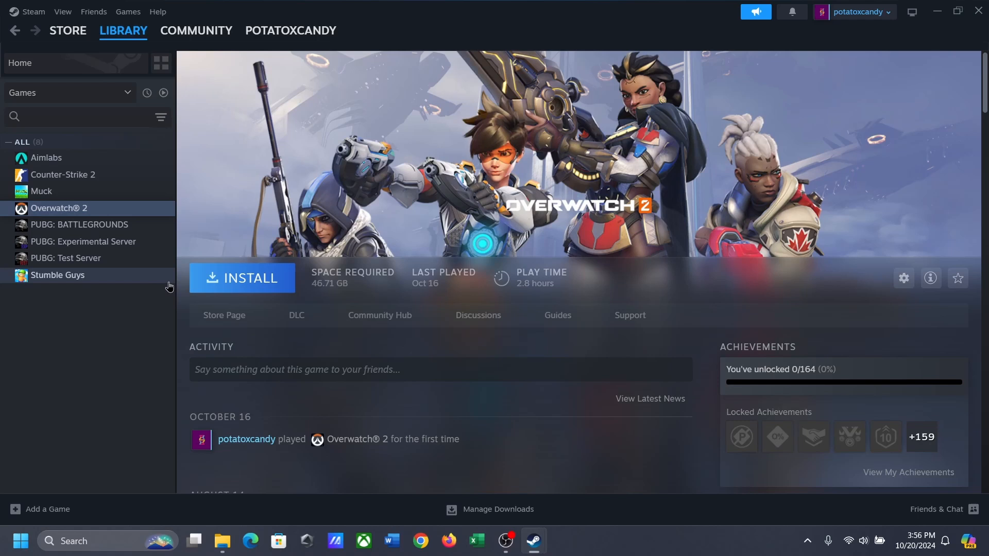
mouse_move(388, 280)
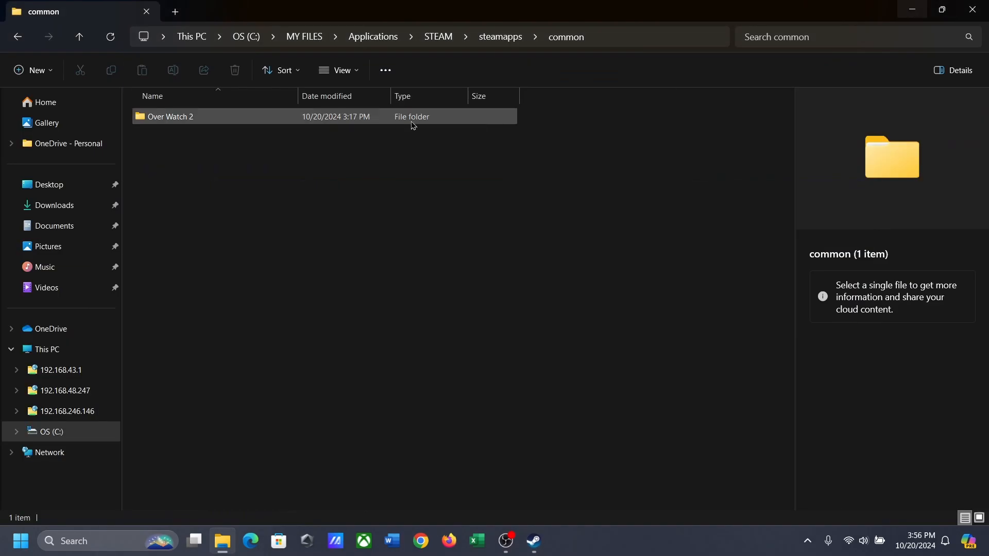
double_click(170, 117)
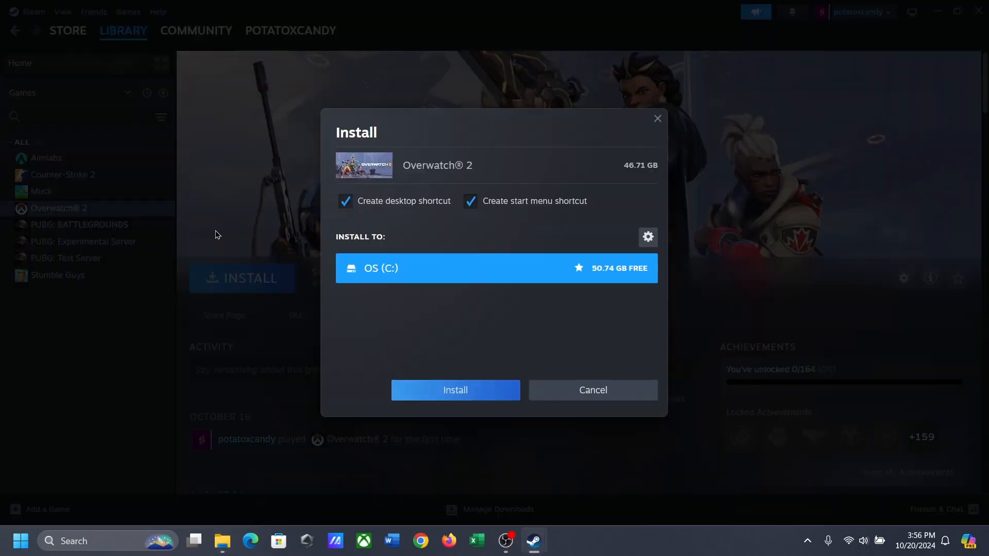
mouse_move(345, 201)
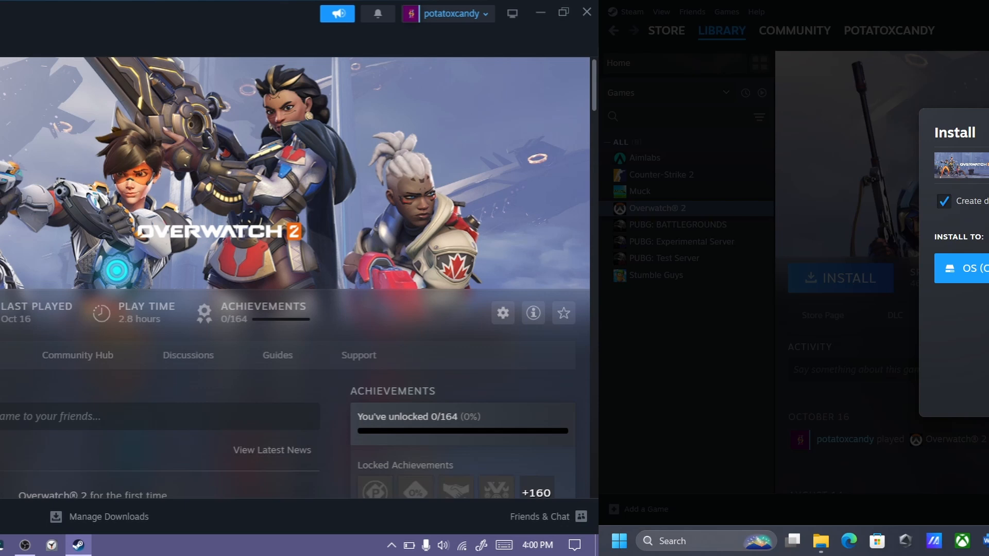
Browse Overwatch 2's installed files, then go up through common to the E: SteamLibrary's steamapps folder
left_click(557, 12)
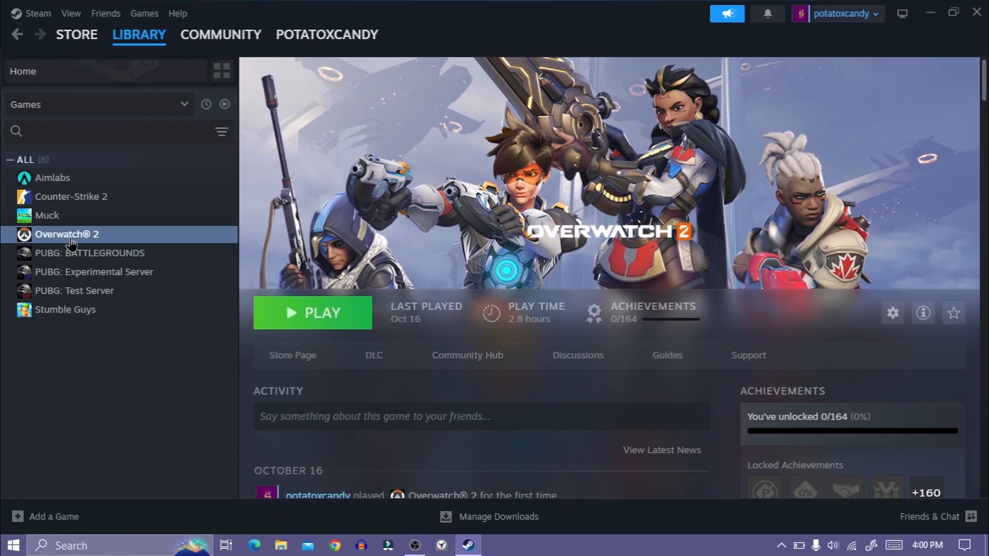
right_click(66, 234)
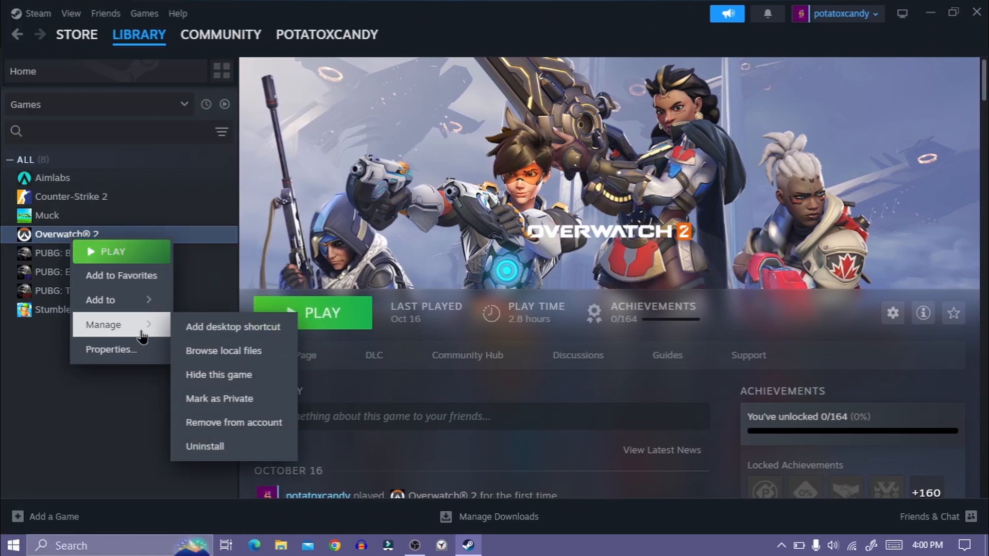
mouse_move(238, 378)
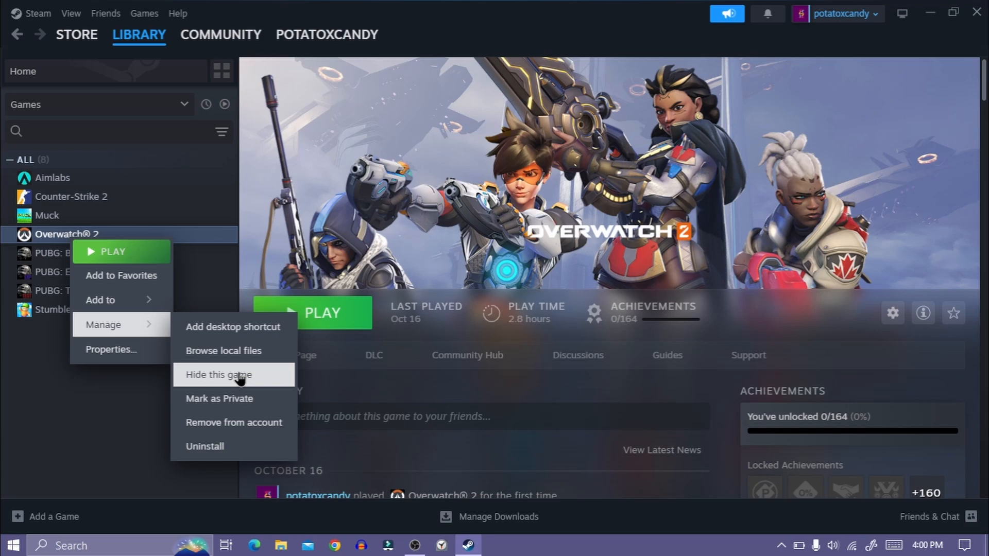
left_click(222, 350)
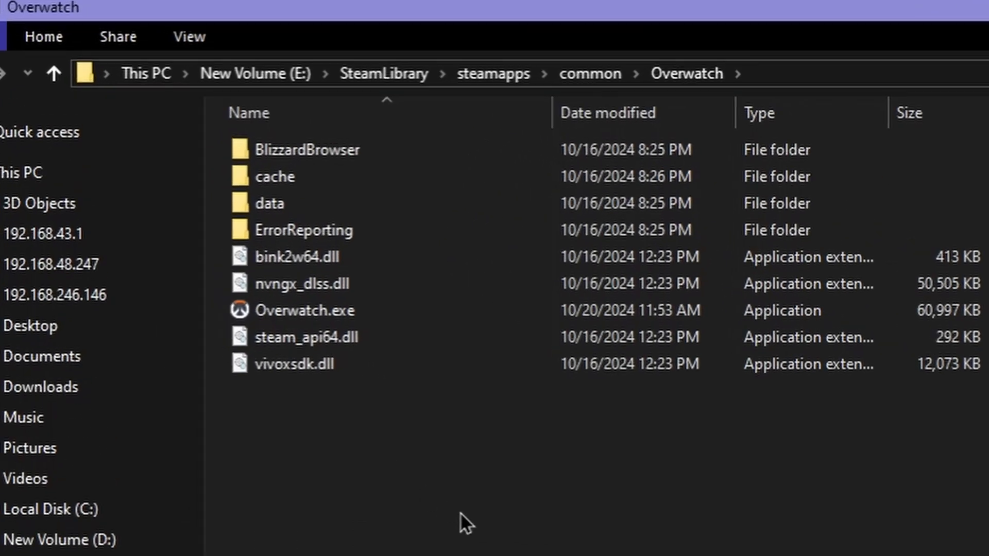
left_click(54, 73)
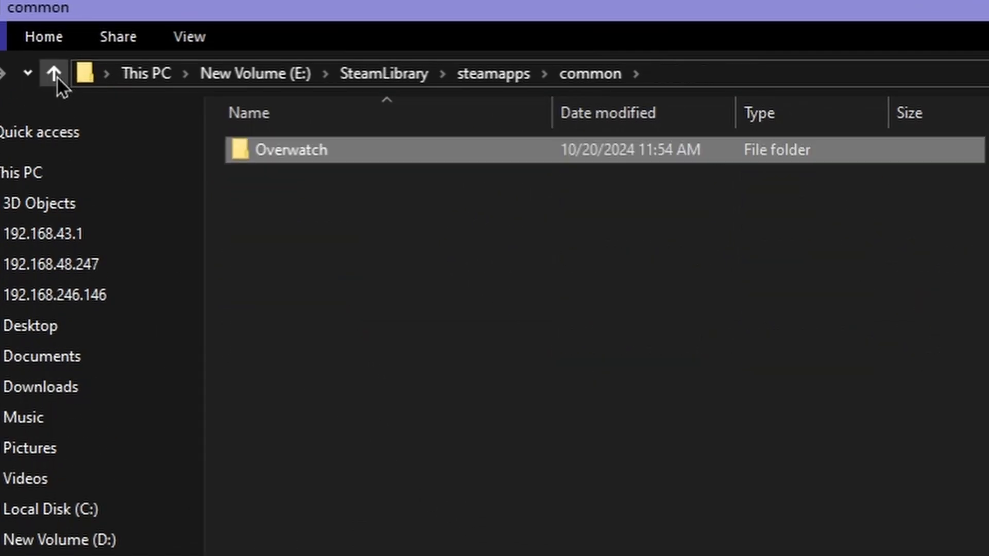
left_click(55, 73)
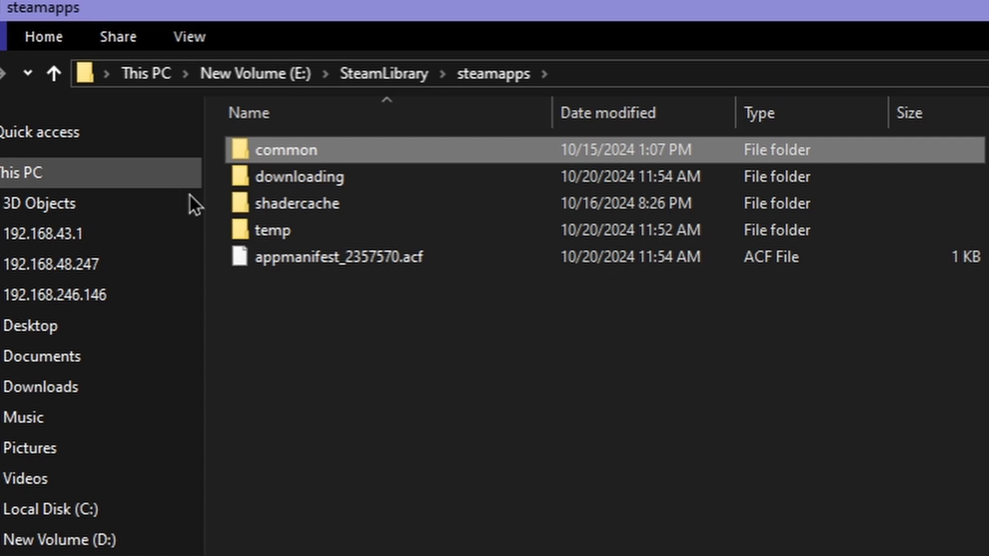
left_click(333, 256)
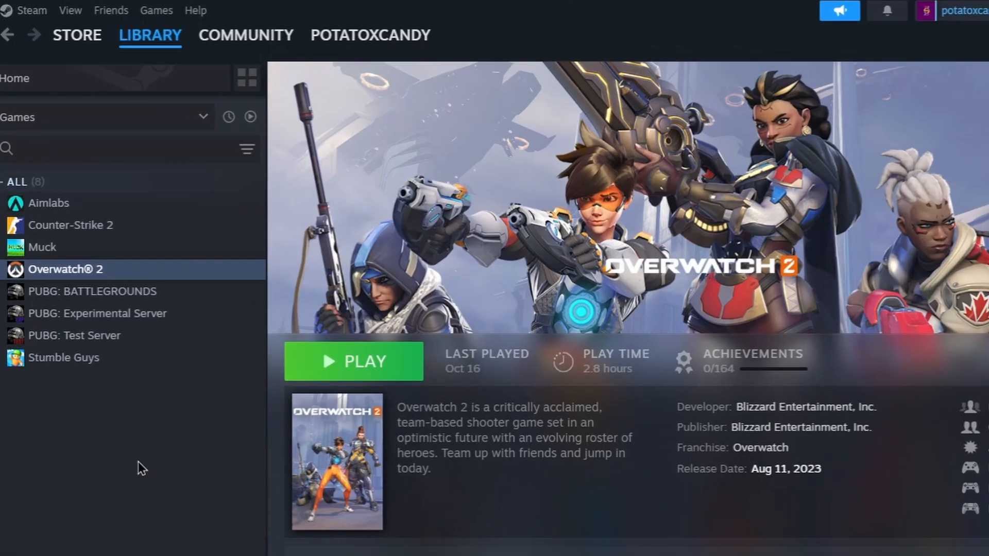
Search the Steam store for 'over' and open the Overwatch 2 store page
left_click(78, 35)
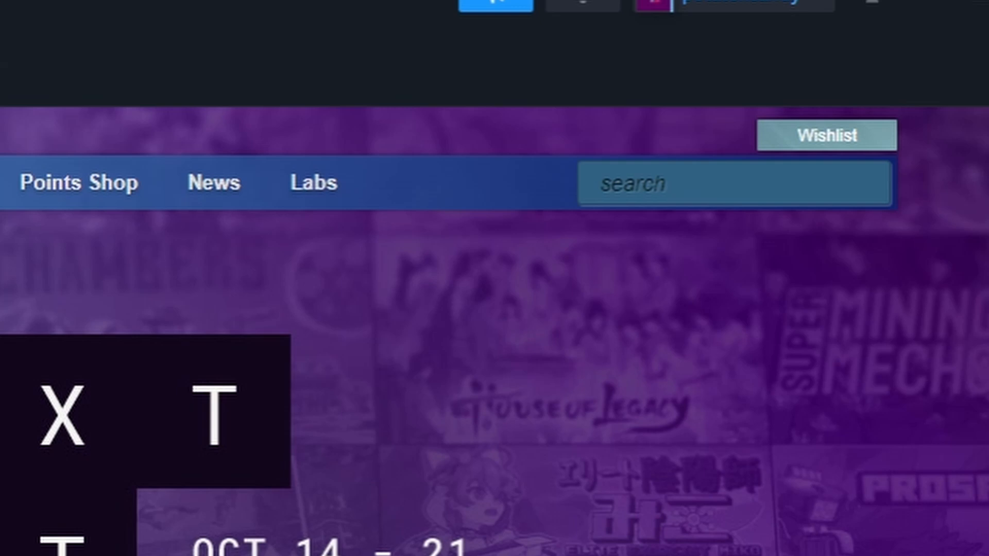
type("over")
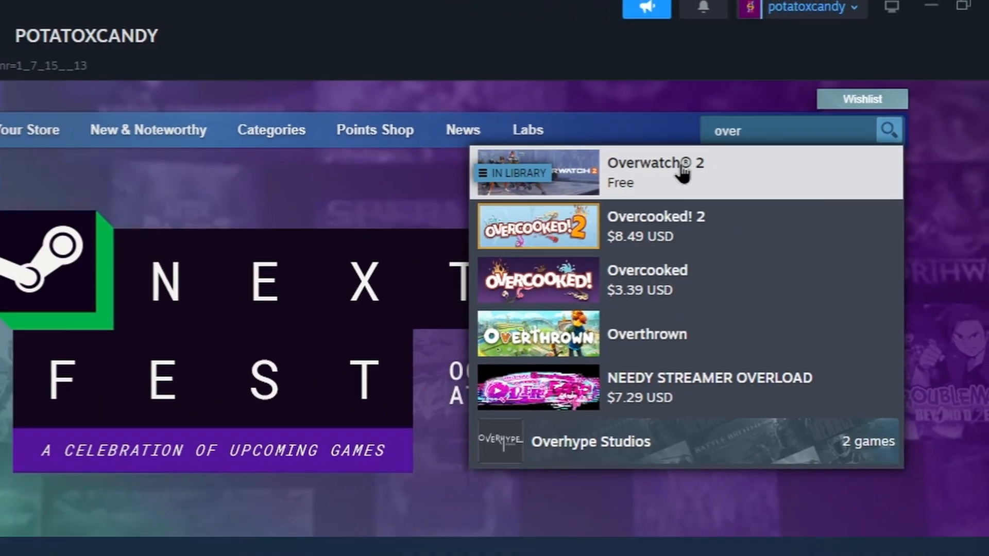
left_click(655, 172)
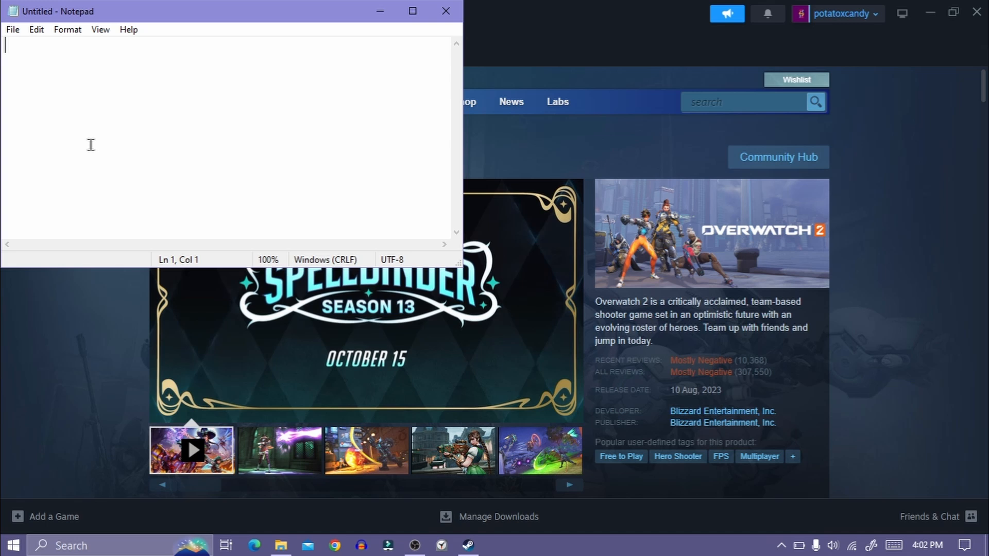
Keep the Overwatch 2 store URL with app ID 2357570 in Notepad and pick the matching appmanifest_2357570.acf
type("https://store.steampowered.com/app/2357570/Overwatch_2/")
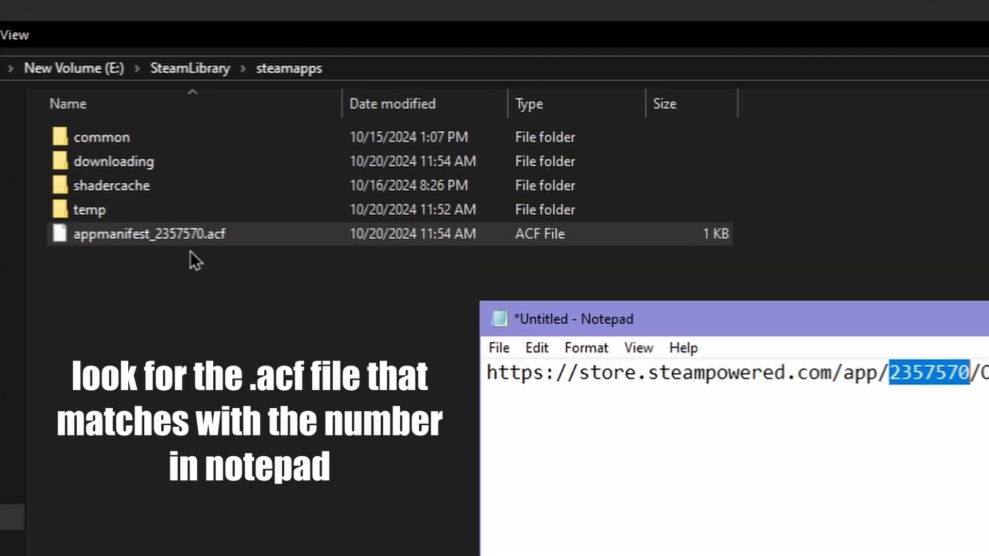
left_click(145, 234)
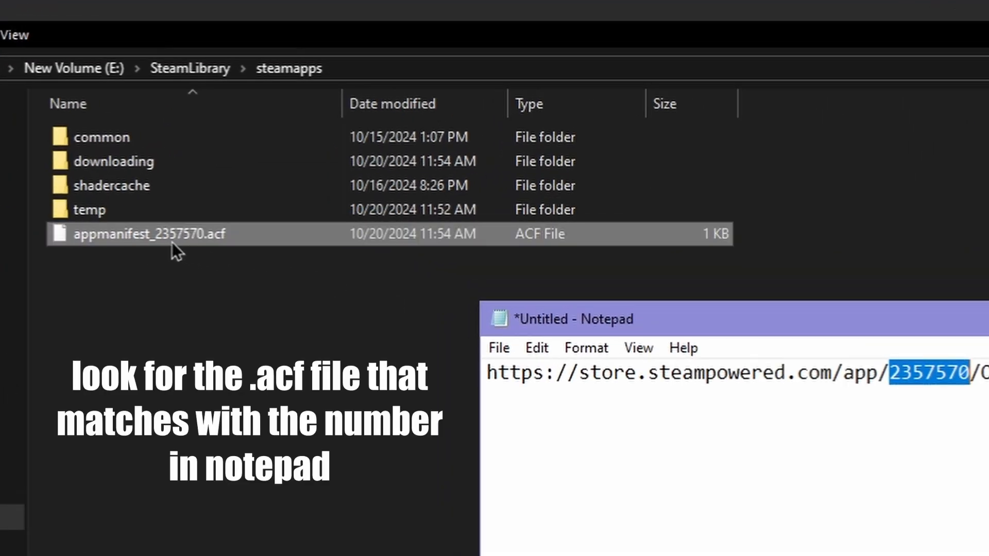
right_click(167, 234)
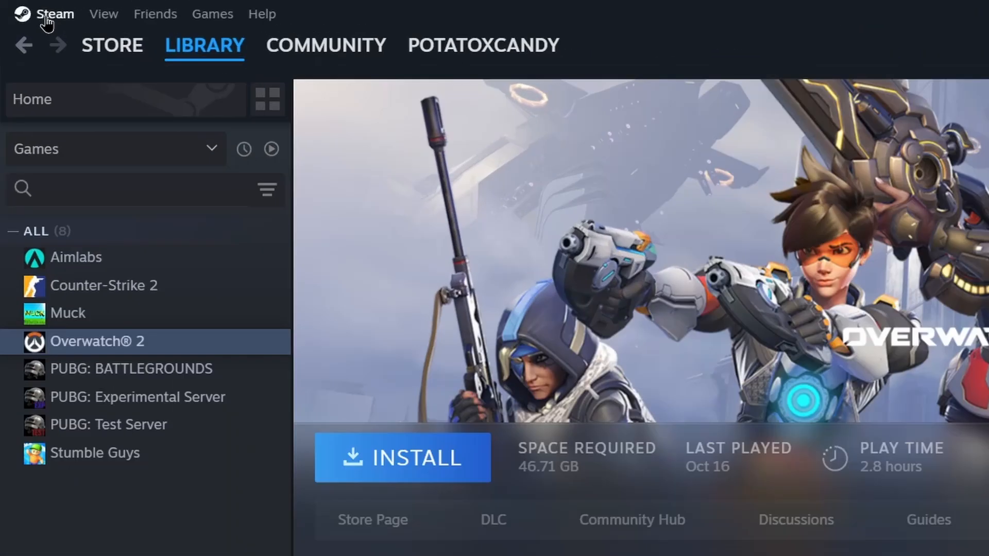
Add the library folder via Steam's Downloads settings so Overwatch 2's page offers Play
left_click(56, 14)
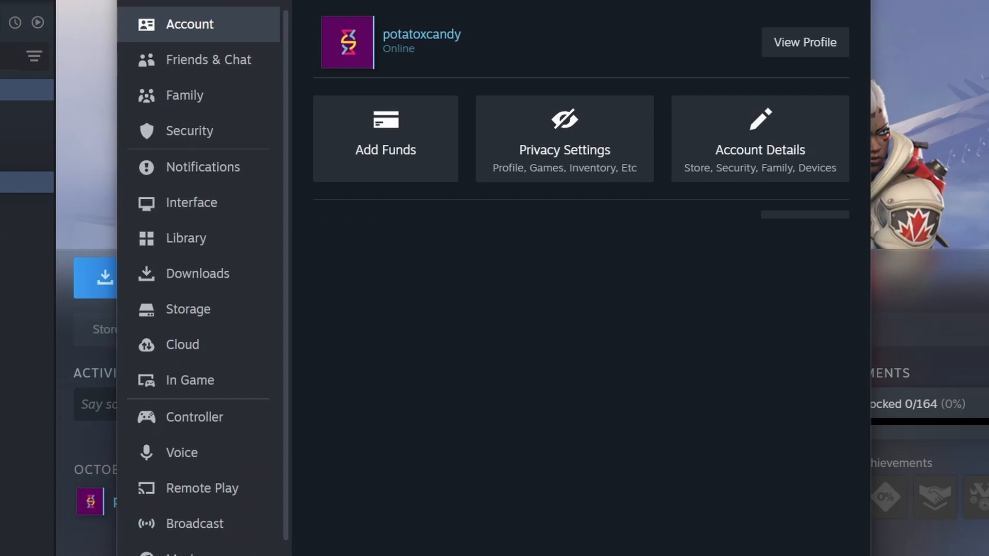
left_click(188, 309)
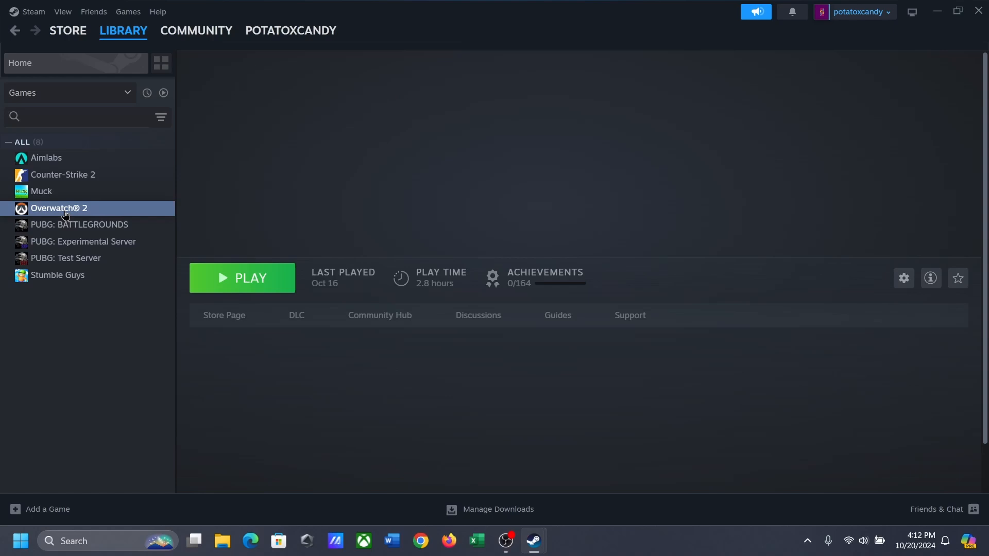
left_click(59, 208)
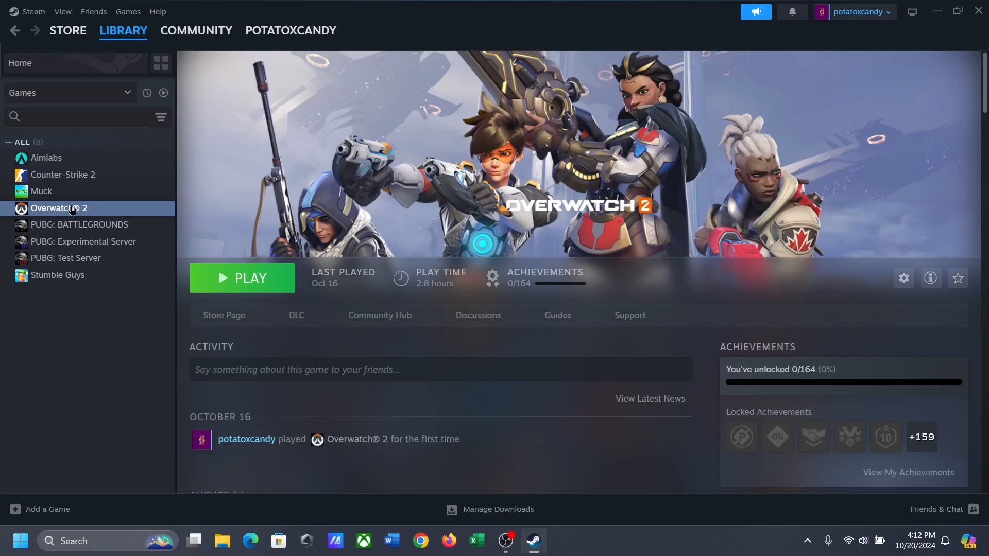
mouse_move(93, 211)
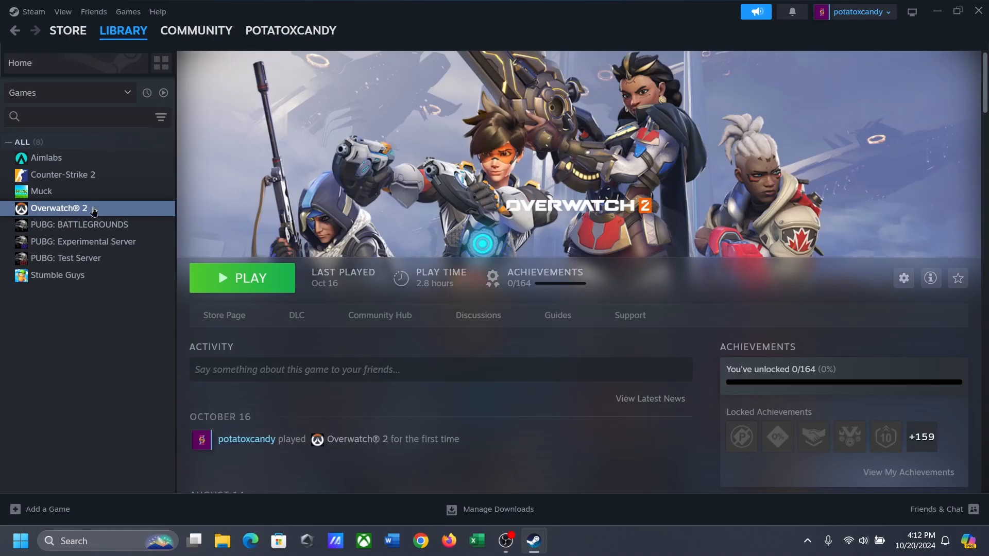
mouse_move(241, 278)
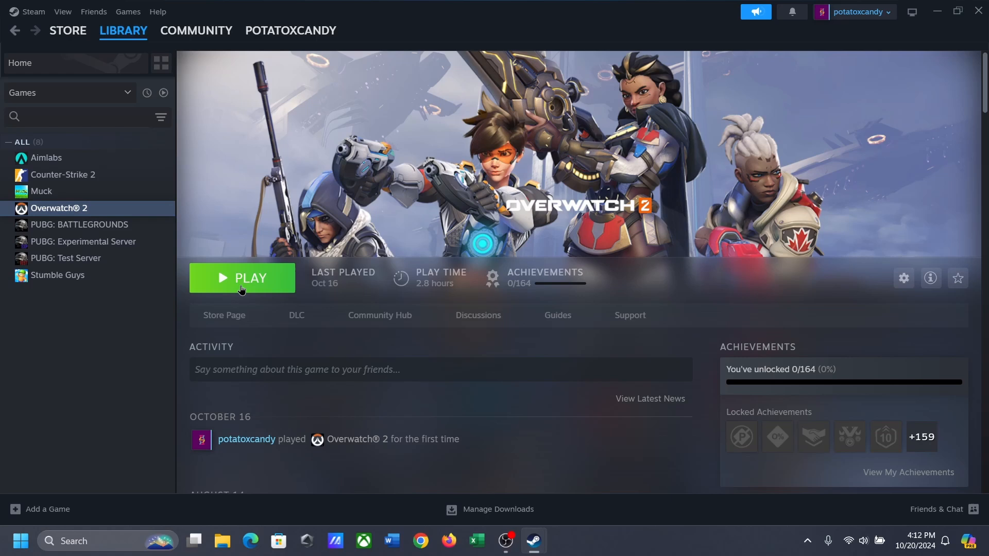
Launch Overwatch 2, dismiss the missing game executable error, and launch it again once ready
left_click(241, 278)
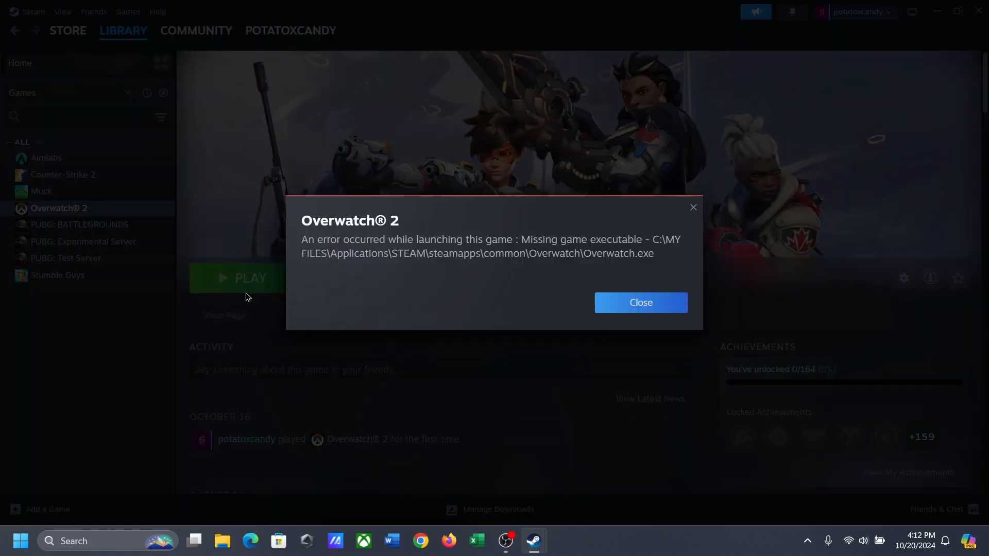
mouse_move(626, 270)
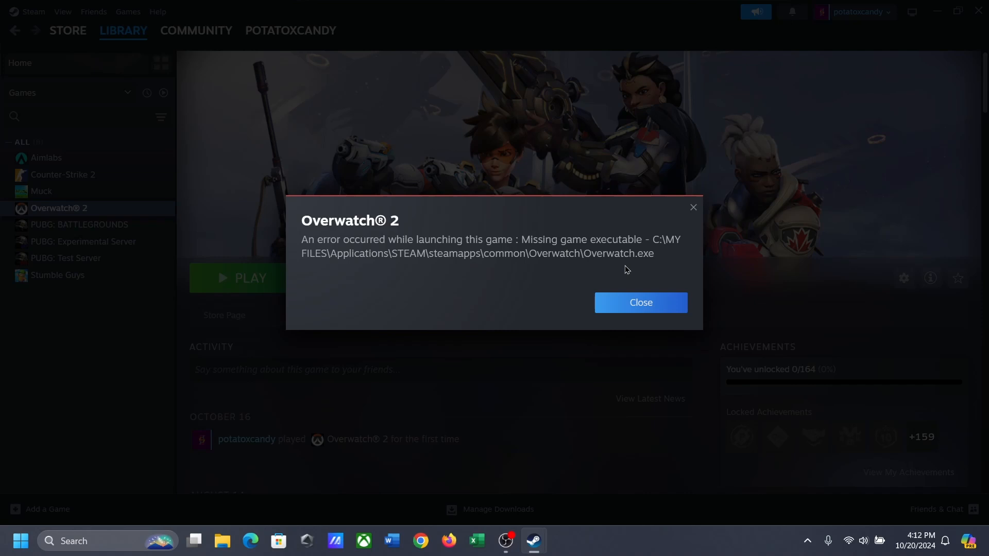
mouse_move(658, 308)
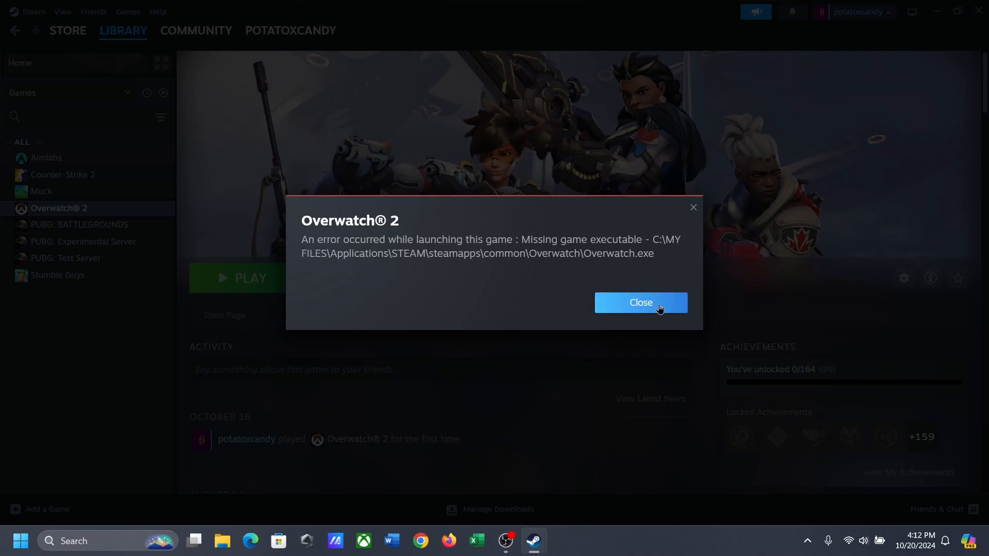
left_click(639, 303)
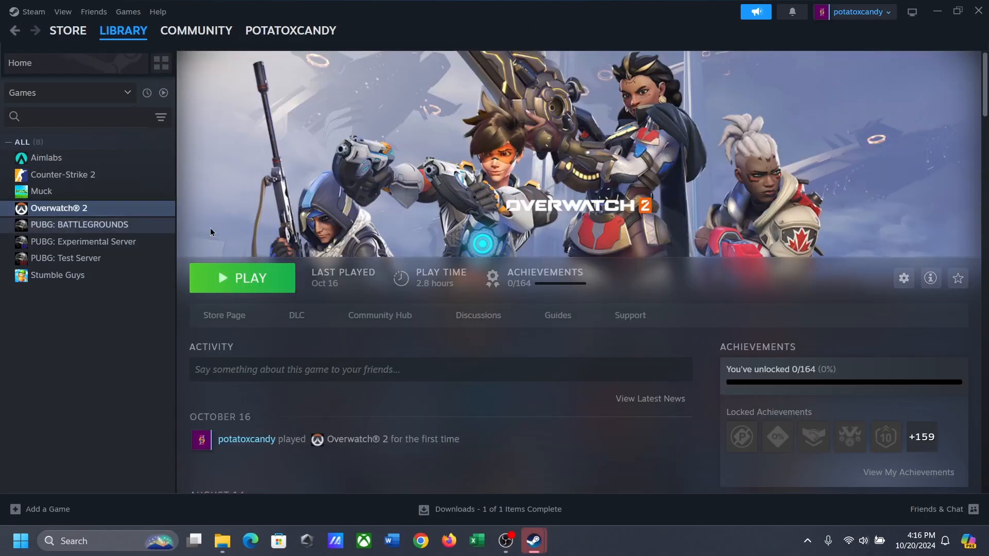
left_click(241, 278)
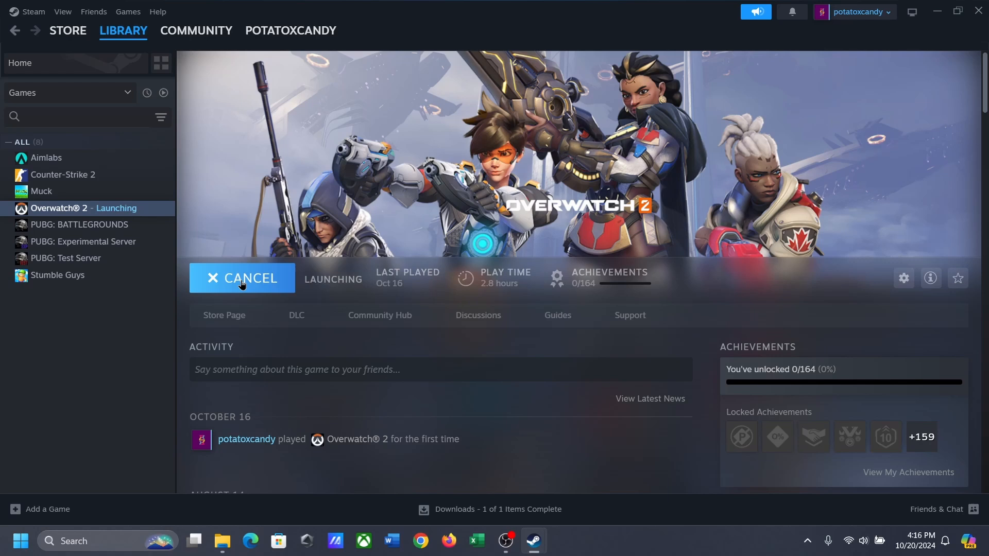